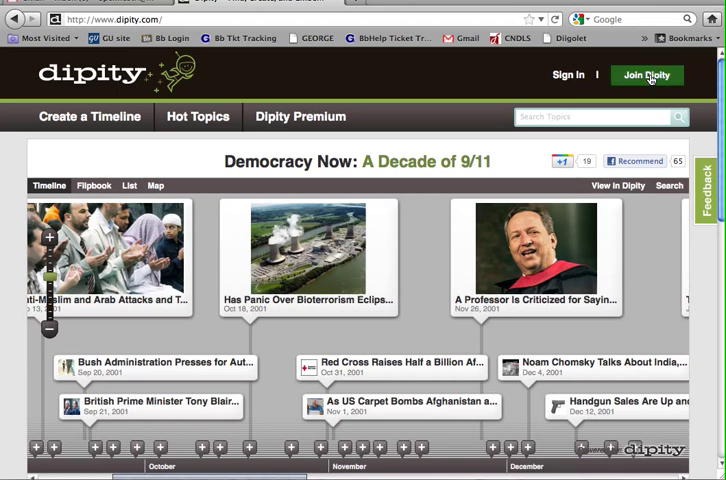
Step: Bring up the Join Dipity sign-up form from the homepage
{"action": "left_click", "coordinate": [644, 76]}
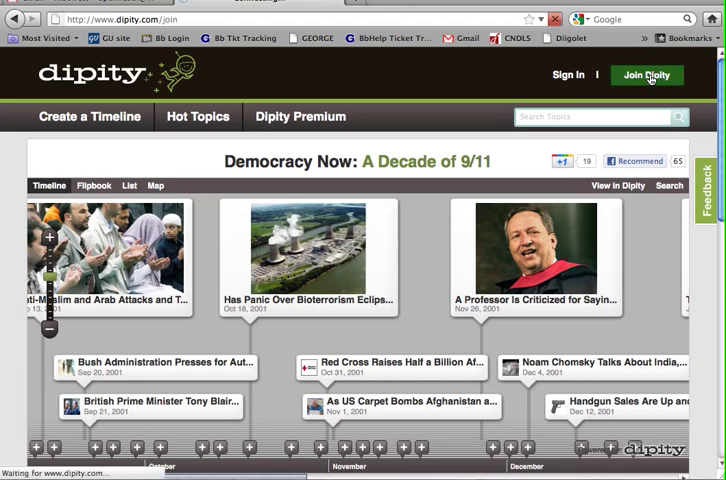
{"action": "left_click", "coordinate": [644, 74]}
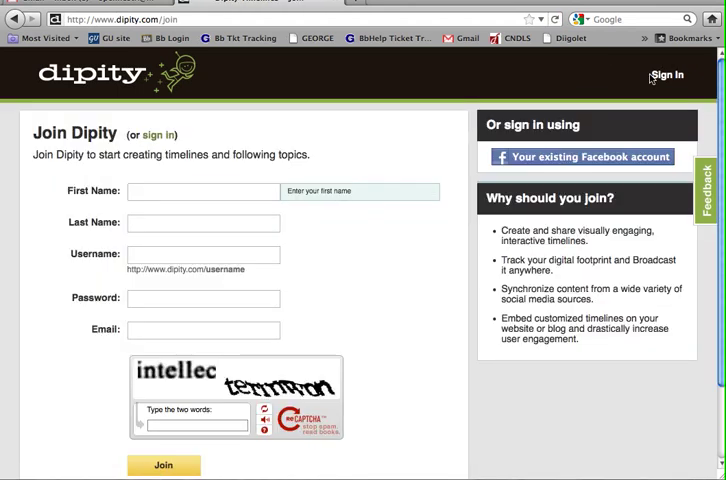
Step: Sign in with the saved username suggestion and the account password
{"action": "left_click", "coordinate": [666, 74]}
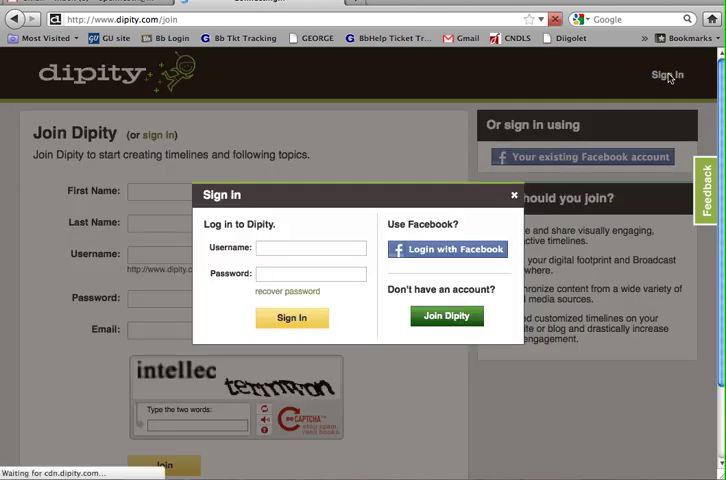
{"action": "type", "text": "s"}
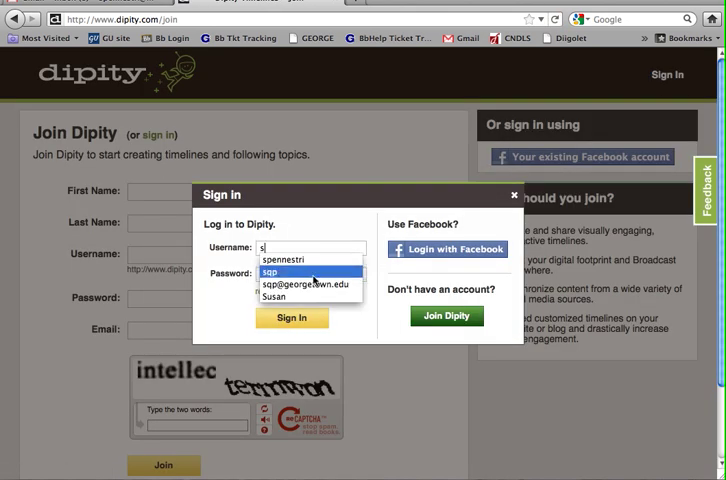
{"action": "left_click", "coordinate": [284, 260]}
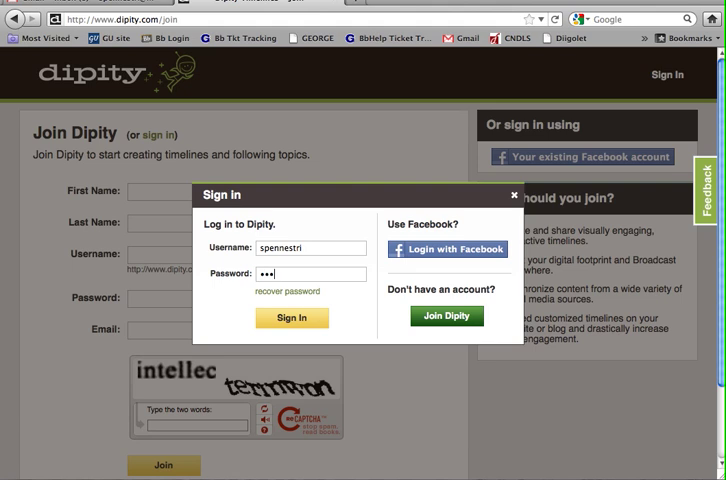
{"action": "type", "text": "••••"}
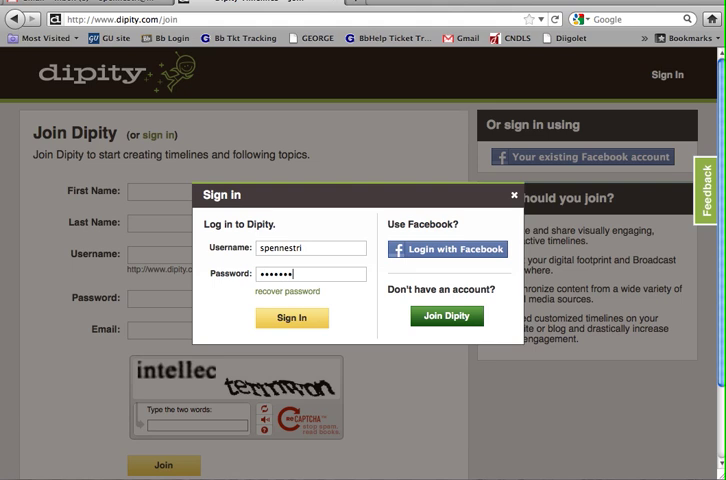
{"action": "scroll", "scroll_direction": "down", "scroll_amount": 3}
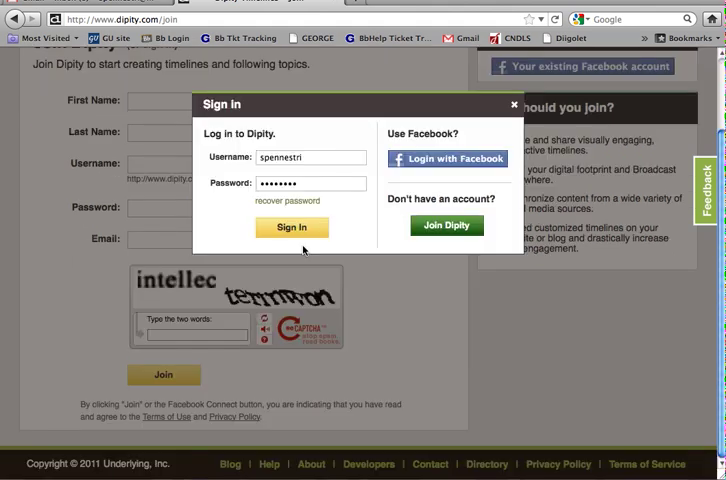
{"action": "left_click", "coordinate": [292, 228]}
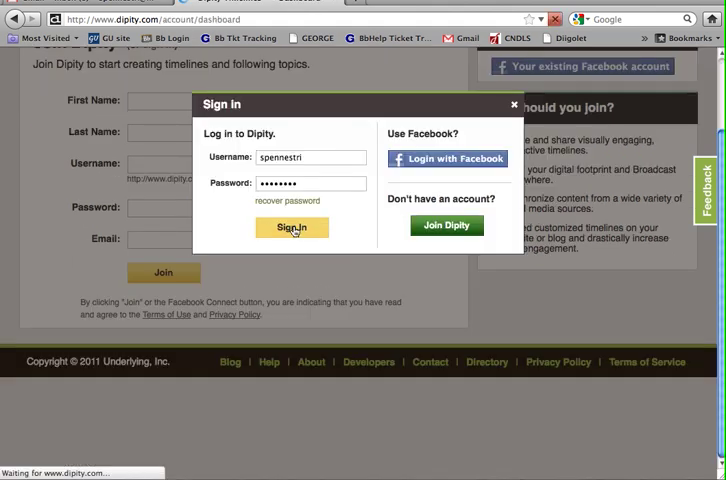
Step: Start Create a Timeline from the dashboard's Get Started option
{"action": "left_click", "coordinate": [292, 228]}
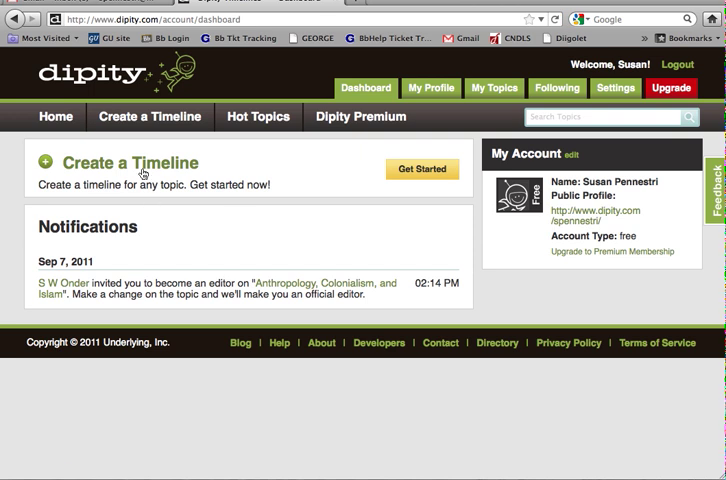
{"action": "left_click", "coordinate": [420, 168]}
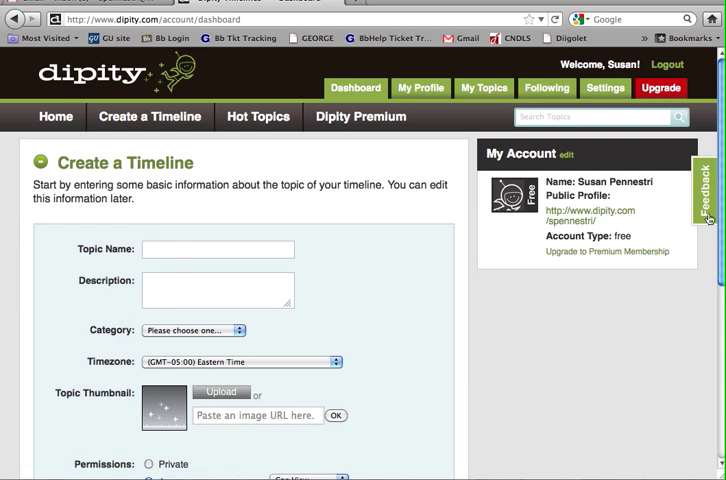
{"action": "scroll", "scroll_direction": "down", "scroll_amount": 3}
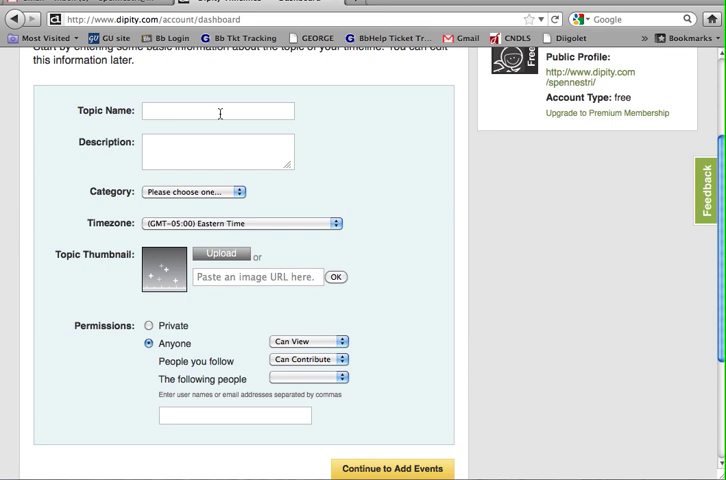
Step: Give the timeline the topic name 'My Timeline' and category Science/Technology
{"action": "type", "text": "My Timeline"}
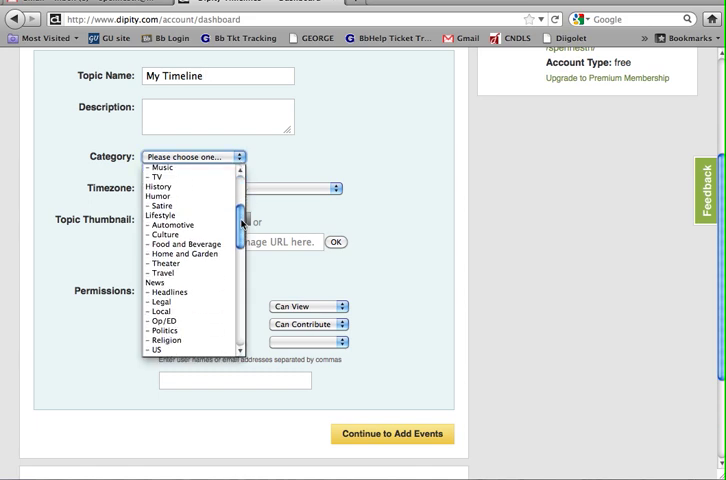
{"action": "scroll", "scroll_direction": "down", "scroll_amount": 3}
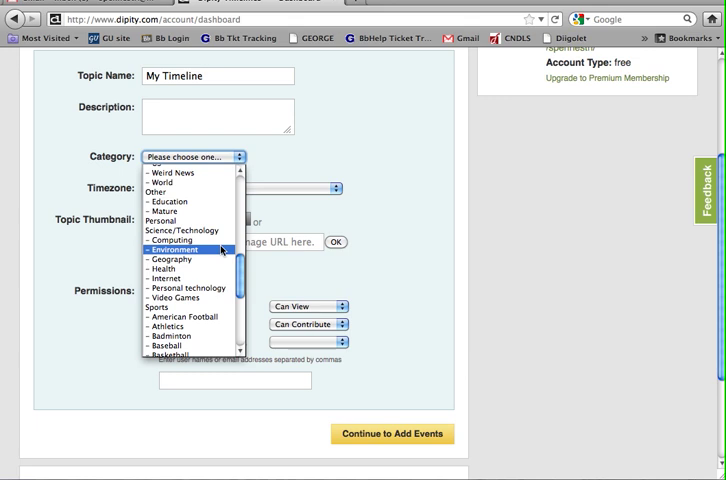
{"action": "left_click", "coordinate": [176, 230]}
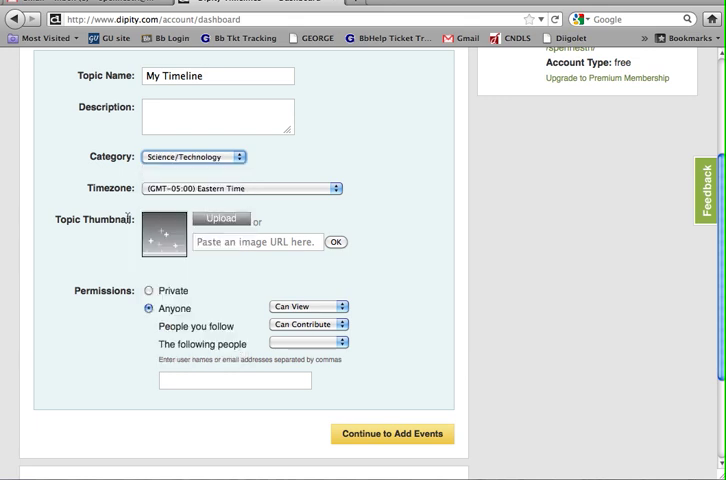
{"action": "mouse_move", "coordinate": [214, 208]}
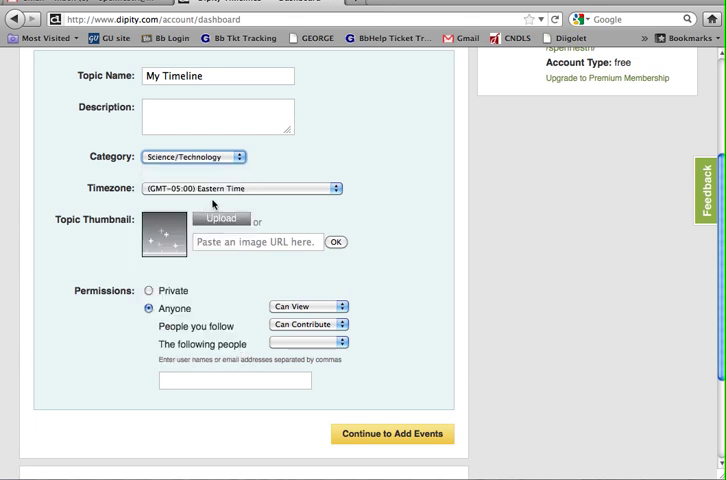
{"action": "mouse_move", "coordinate": [320, 196]}
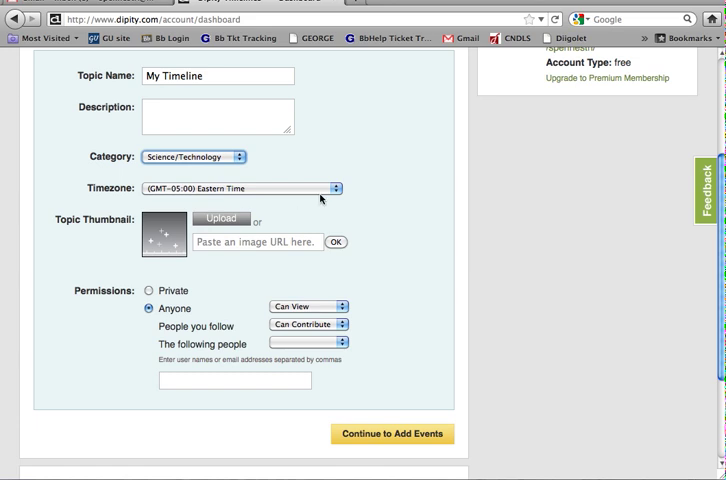
{"action": "mouse_move", "coordinate": [300, 292]}
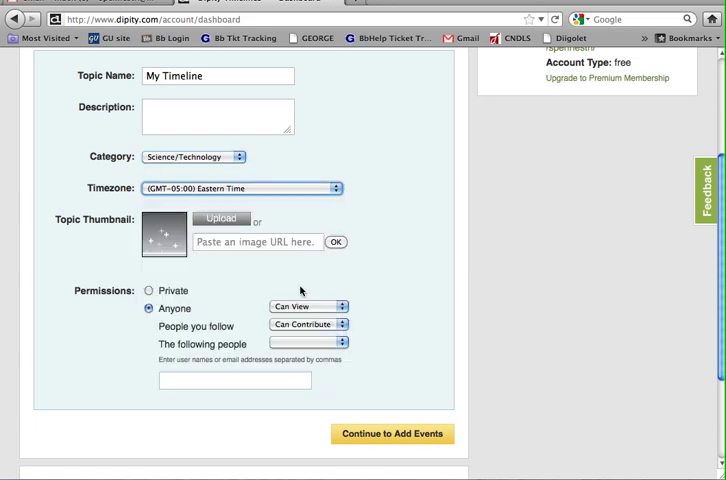
{"action": "mouse_move", "coordinate": [90, 236]}
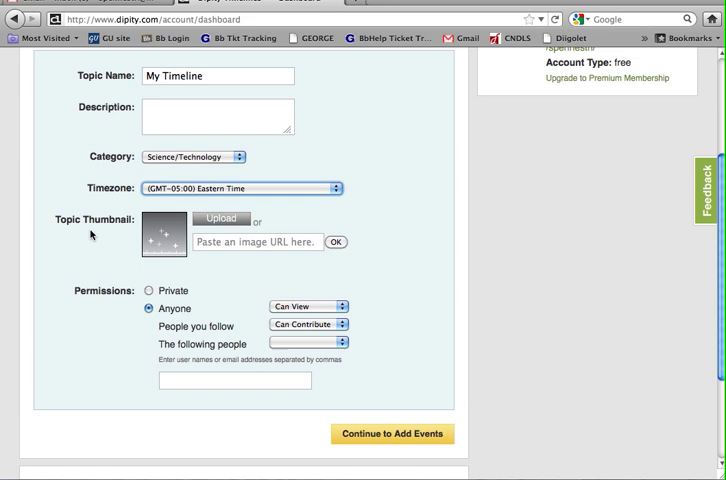
{"action": "scroll", "scroll_direction": "up", "scroll_amount": 3}
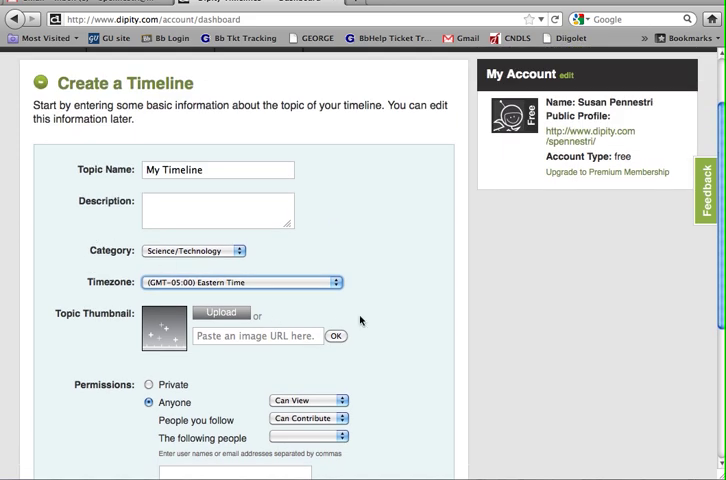
{"action": "scroll", "scroll_direction": "down", "scroll_amount": 3}
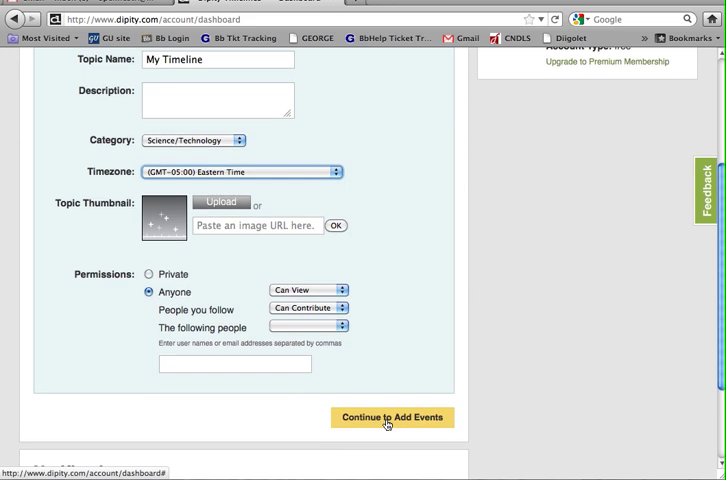
Step: Submit the timeline details with Continue to Add Events
{"action": "left_click", "coordinate": [388, 416]}
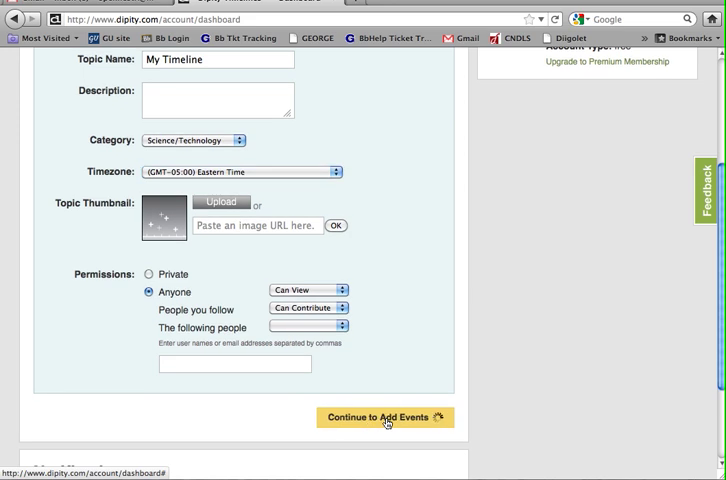
{"action": "left_click", "coordinate": [384, 416]}
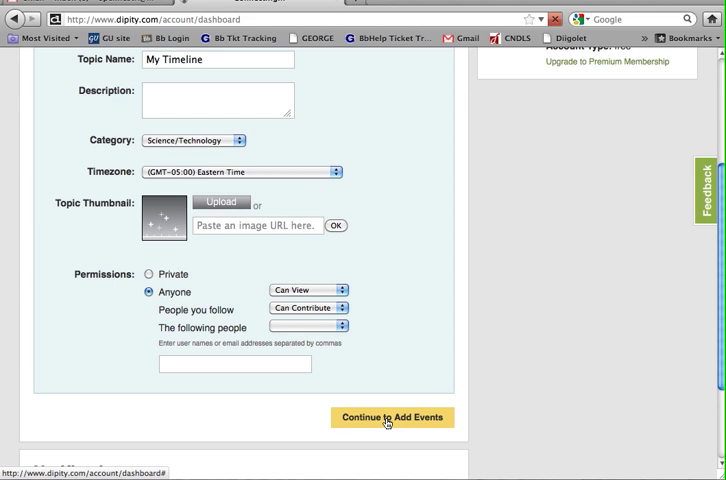
{"action": "left_click", "coordinate": [392, 416]}
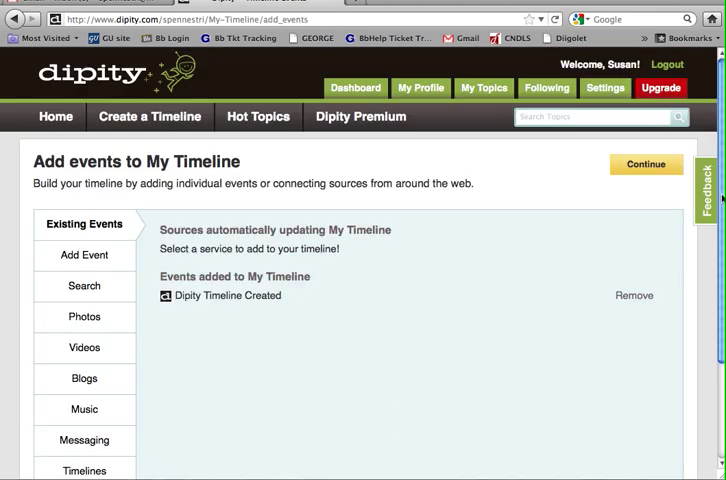
{"action": "scroll", "scroll_direction": "down", "scroll_amount": 3}
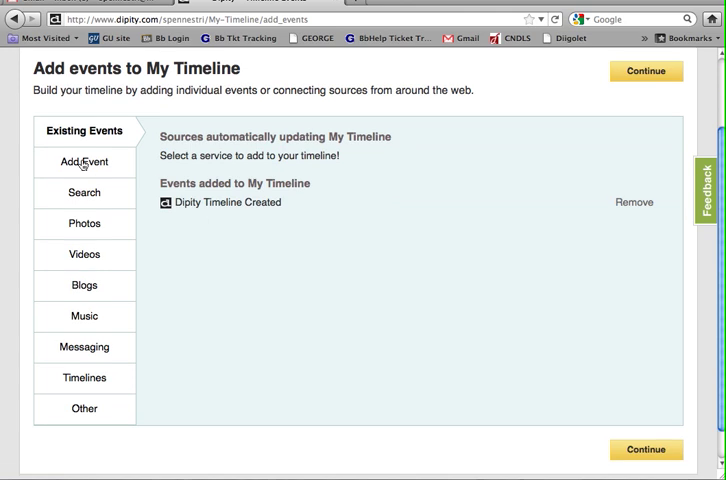
Step: Start a new event titled 'Sample event 1' in the Add Event form
{"action": "left_click", "coordinate": [84, 160]}
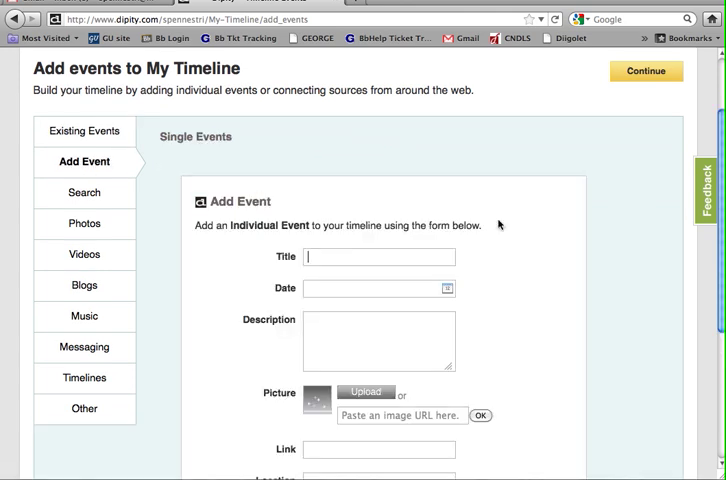
{"action": "scroll", "scroll_direction": "down", "scroll_amount": 3}
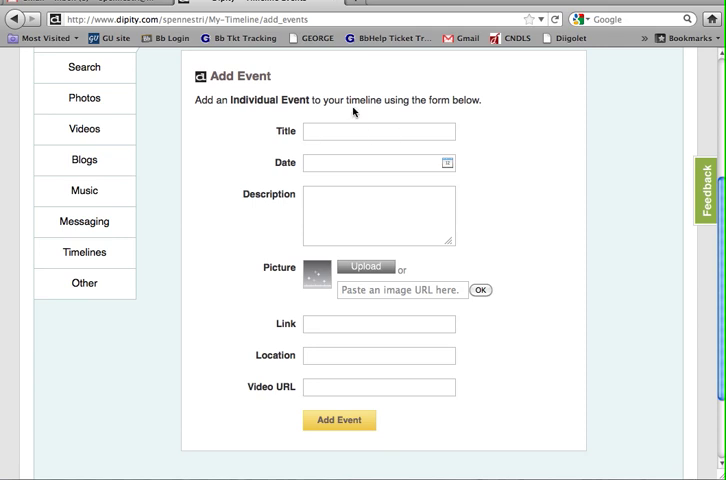
{"action": "type", "text": "Even"}
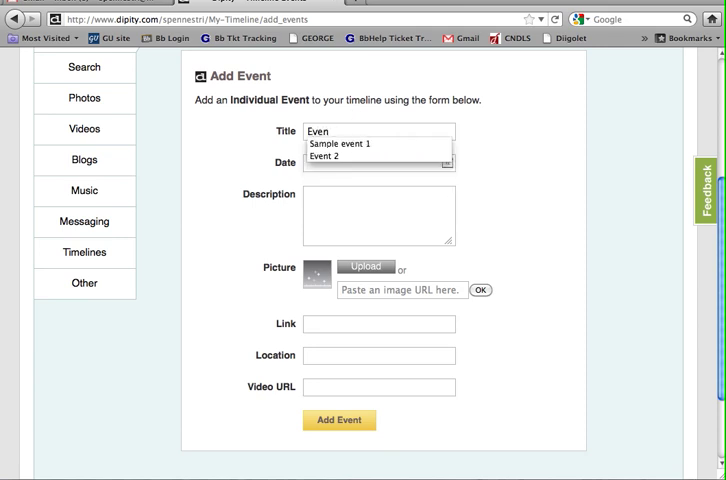
{"action": "left_click", "coordinate": [340, 144]}
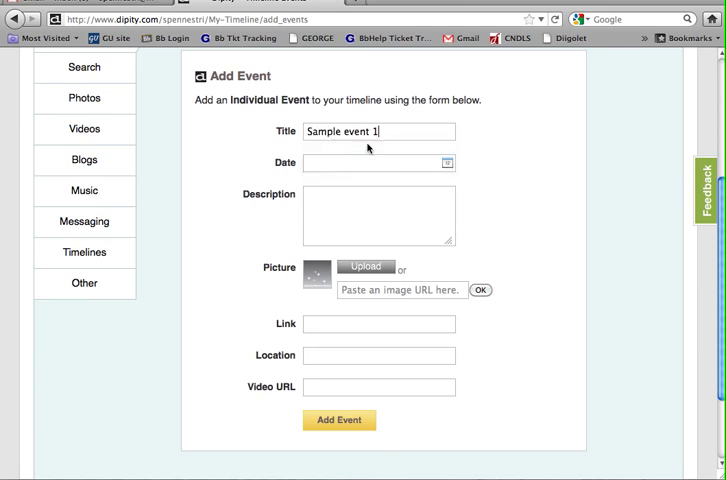
Step: Set the event's date to September 8, 2011 via the calendar picker
{"action": "left_click", "coordinate": [360, 164]}
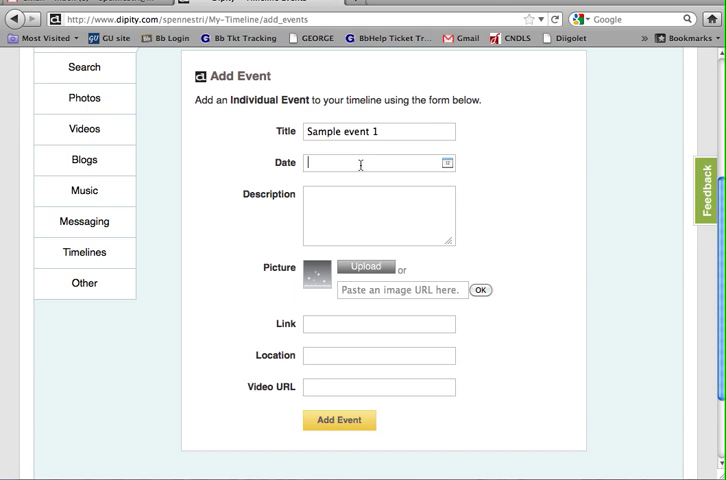
{"action": "type", "text": "1980"}
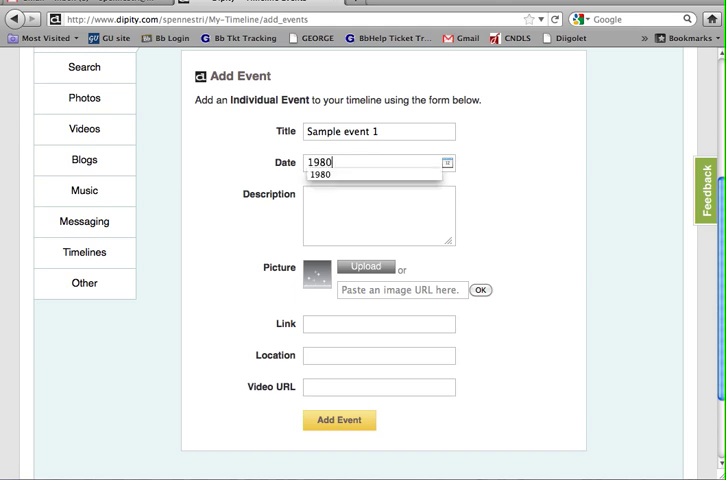
{"action": "left_click", "coordinate": [446, 164]}
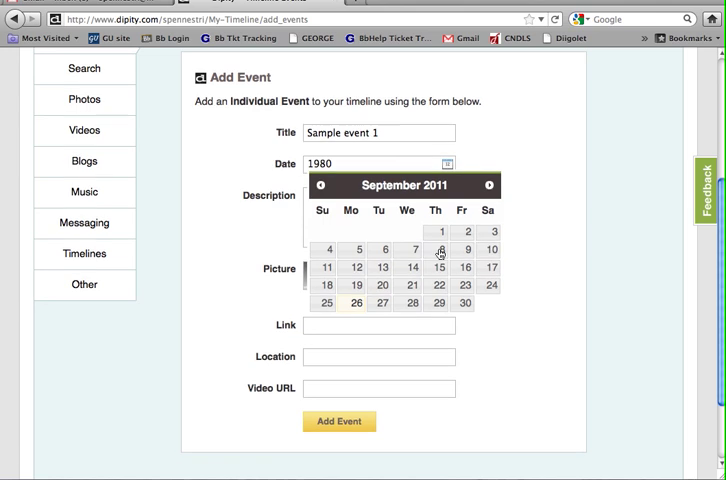
{"action": "left_click", "coordinate": [436, 250]}
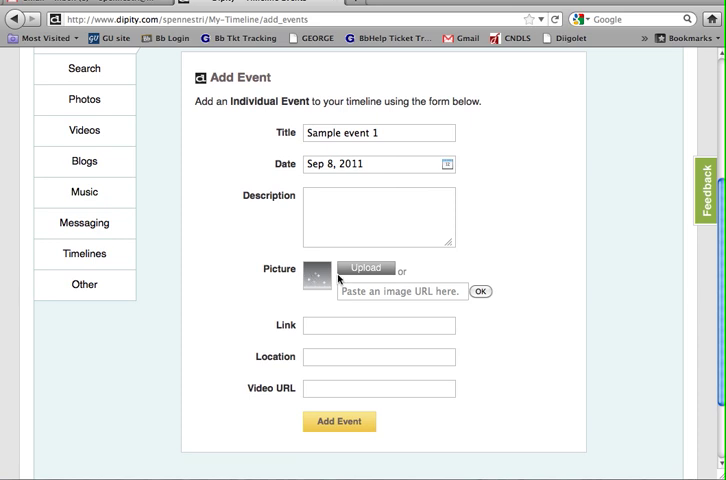
Step: Upload an image file from the computer as the picture for Sample event 1
{"action": "left_click", "coordinate": [366, 268]}
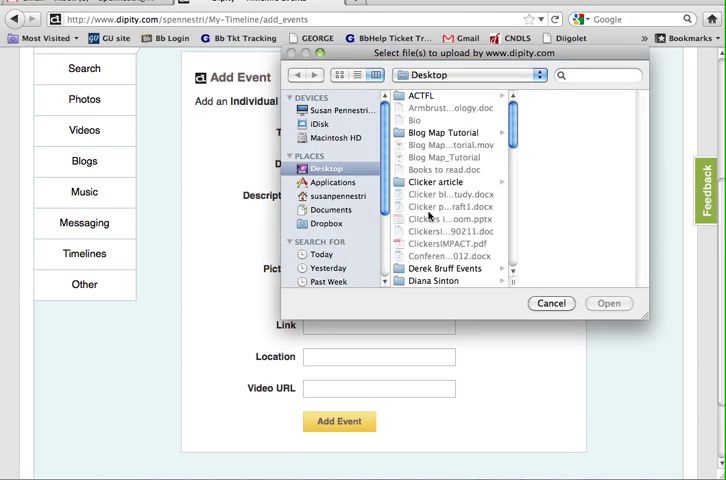
{"action": "scroll", "scroll_direction": "down", "scroll_amount": 3}
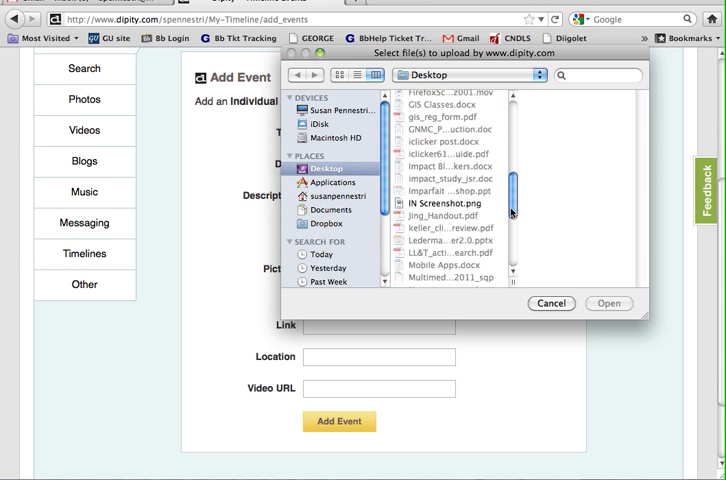
{"action": "left_click", "coordinate": [424, 212]}
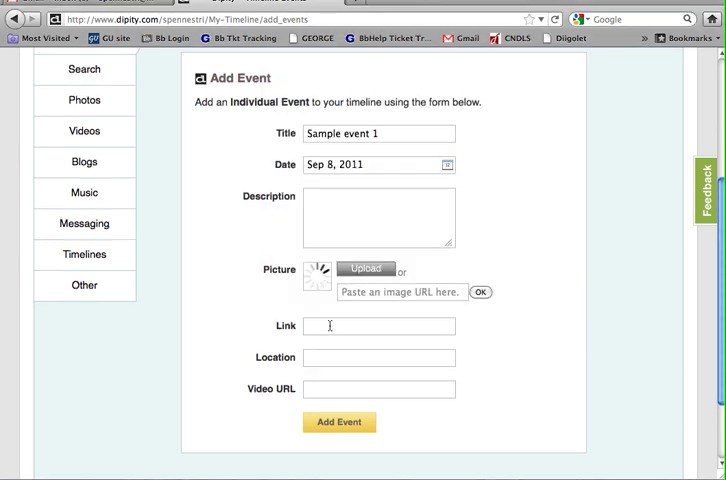
{"action": "scroll", "scroll_direction": "up", "scroll_amount": 3}
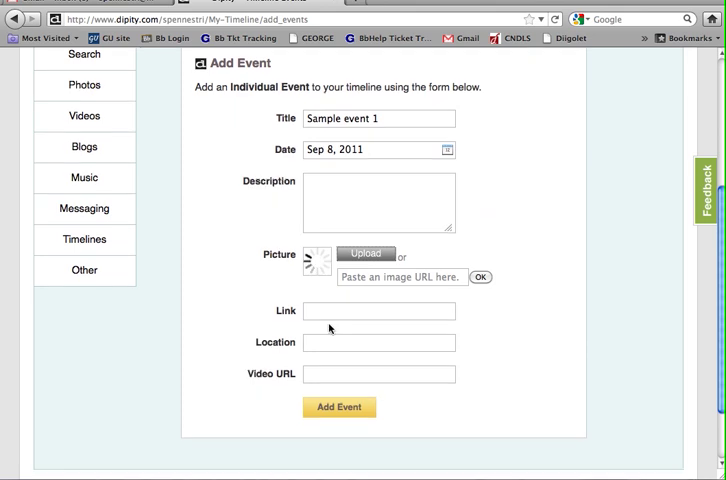
{"action": "scroll", "scroll_direction": "down", "scroll_amount": 3}
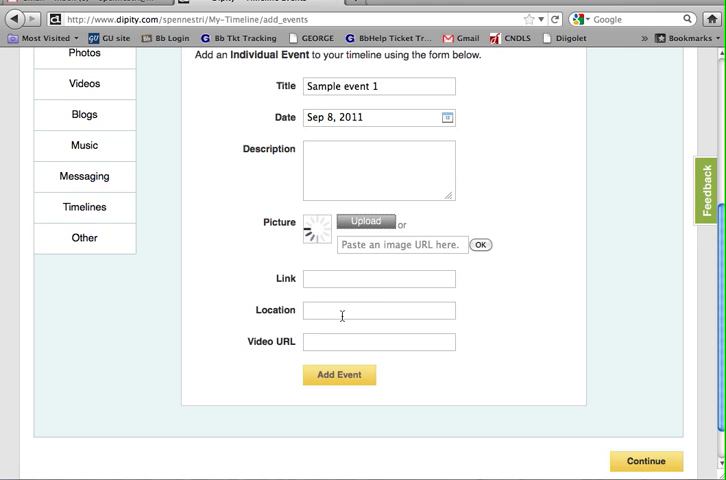
{"action": "left_click", "coordinate": [366, 220]}
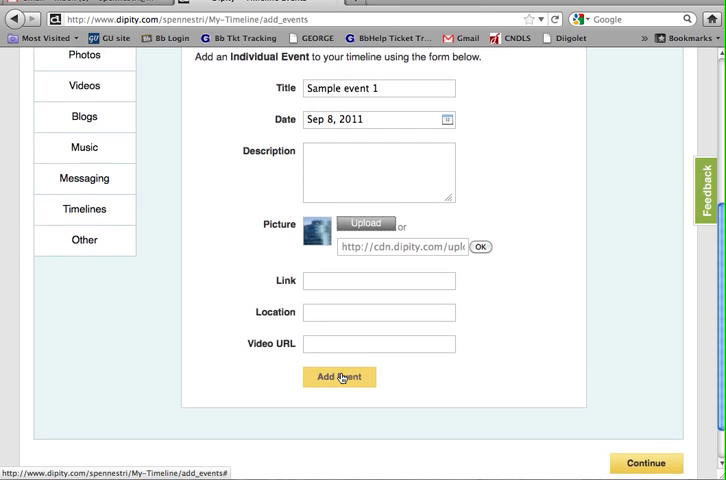
Step: Add Sample event 1 to My Timeline's list of events
{"action": "left_click", "coordinate": [338, 376]}
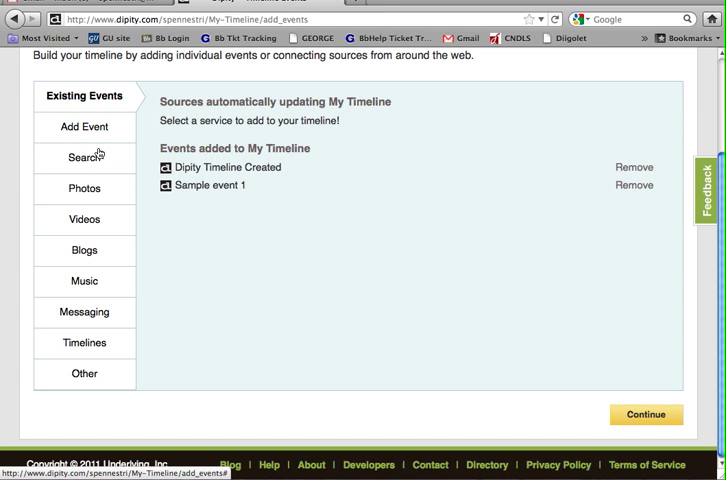
{"action": "mouse_move", "coordinate": [208, 196]}
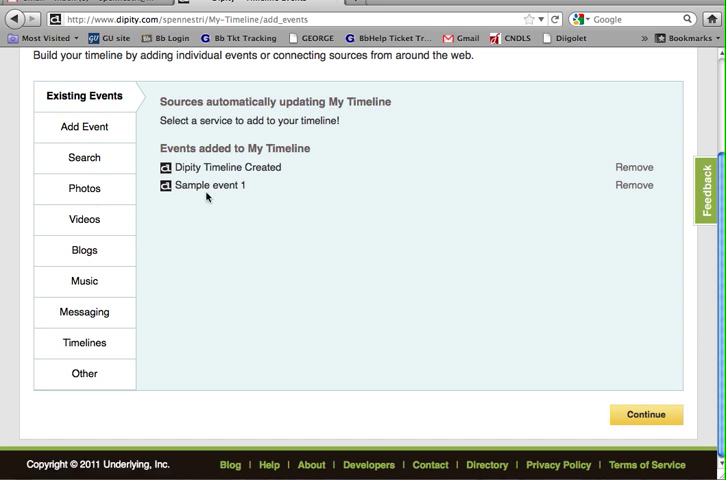
{"action": "mouse_move", "coordinate": [208, 180]}
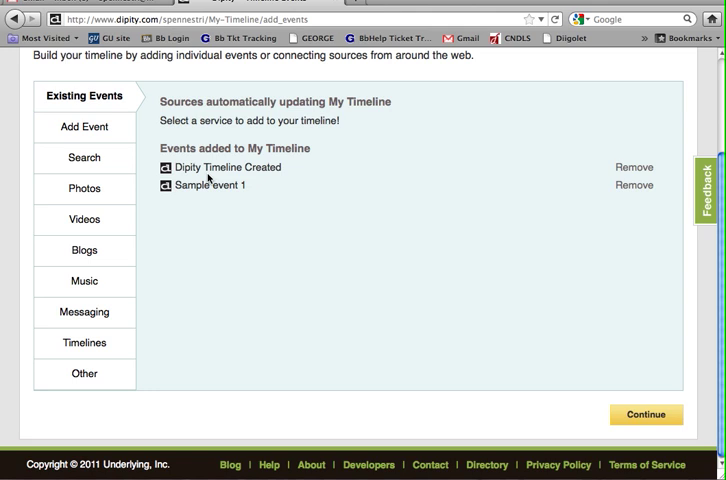
{"action": "mouse_move", "coordinate": [560, 172]}
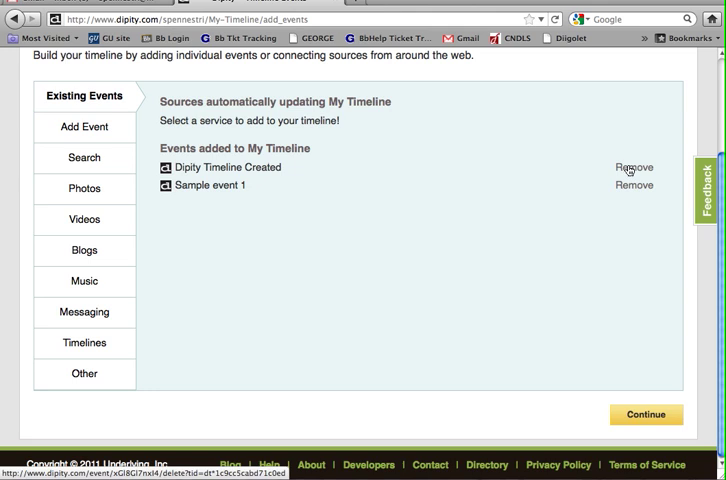
Step: Remove the default 'Dipity Timeline Created' event, confirm, and continue to advanced settings
{"action": "left_click", "coordinate": [634, 168]}
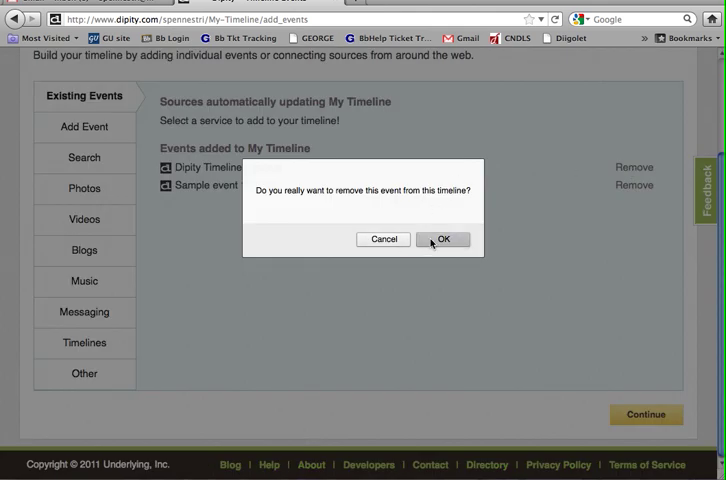
{"action": "left_click", "coordinate": [442, 240]}
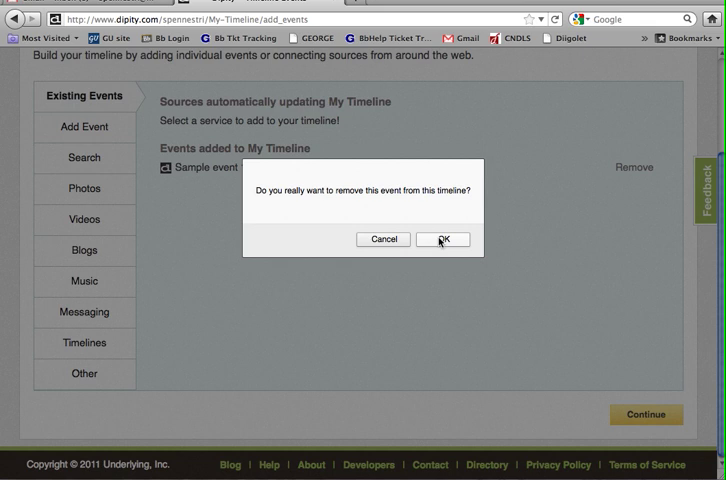
{"action": "left_click", "coordinate": [444, 240]}
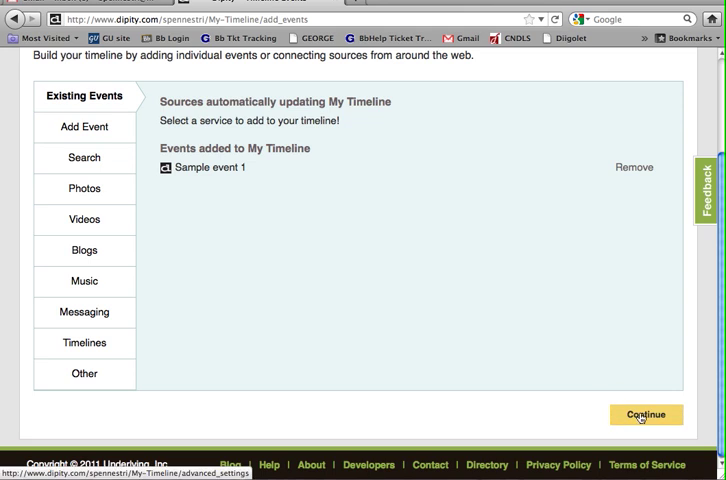
{"action": "left_click", "coordinate": [644, 414]}
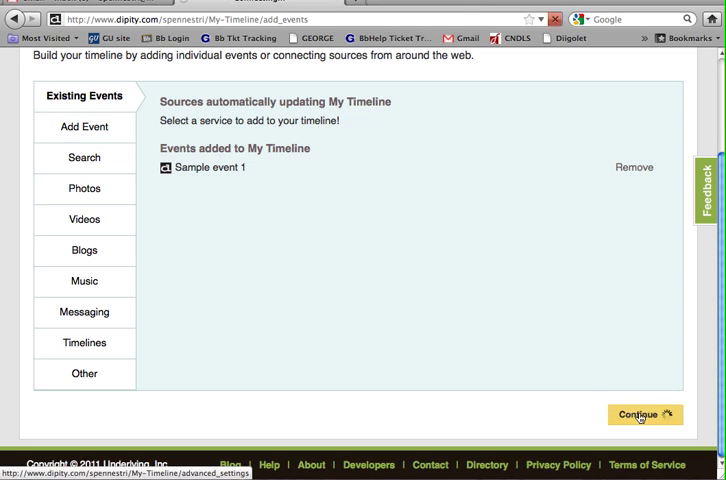
Step: Save the advanced settings and view the finished My Timeline
{"action": "left_click", "coordinate": [644, 414]}
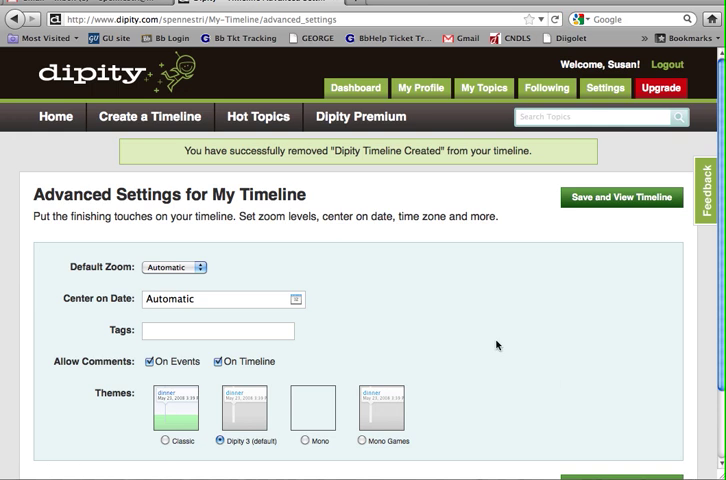
{"action": "scroll", "scroll_direction": "down", "scroll_amount": 3}
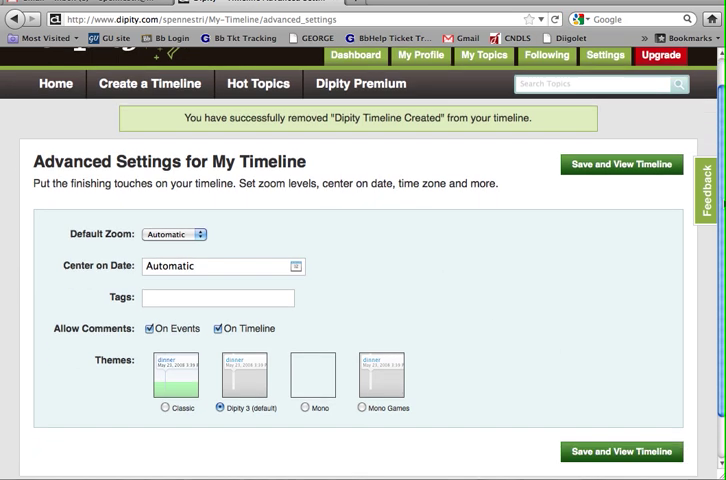
{"action": "scroll", "scroll_direction": "down", "scroll_amount": 3}
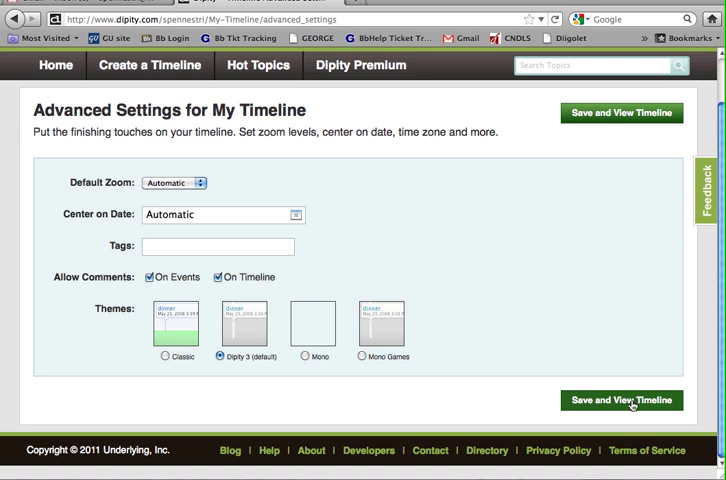
{"action": "left_click", "coordinate": [620, 400]}
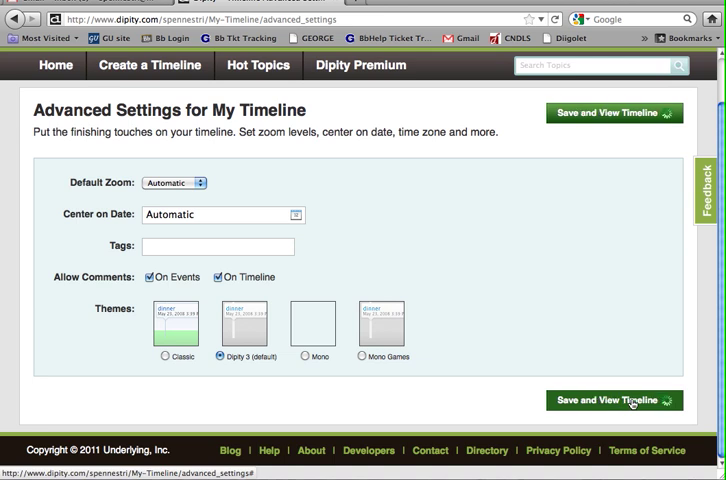
{"action": "left_click", "coordinate": [614, 400]}
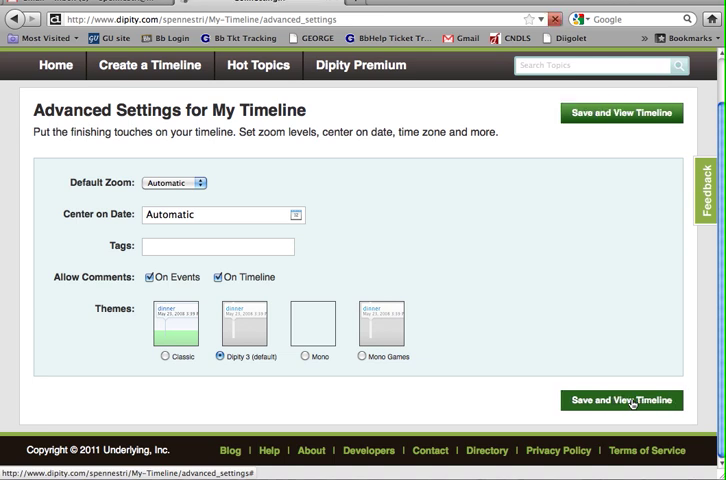
{"action": "left_click", "coordinate": [620, 400]}
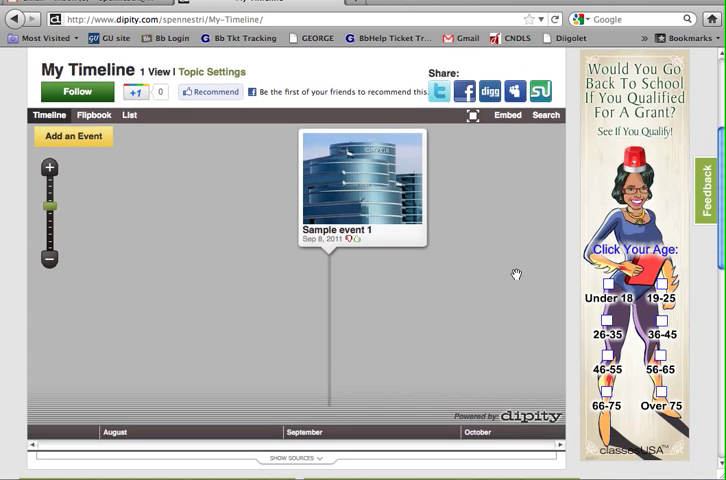
{"action": "scroll", "scroll_direction": "down", "scroll_amount": 3}
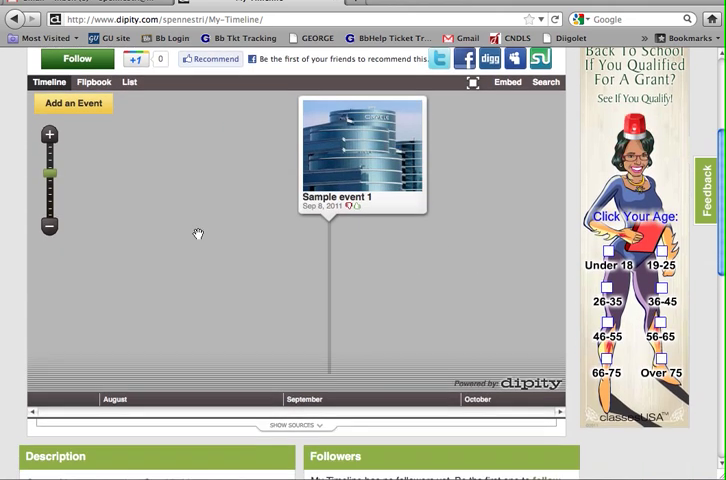
{"action": "mouse_move", "coordinate": [360, 256]}
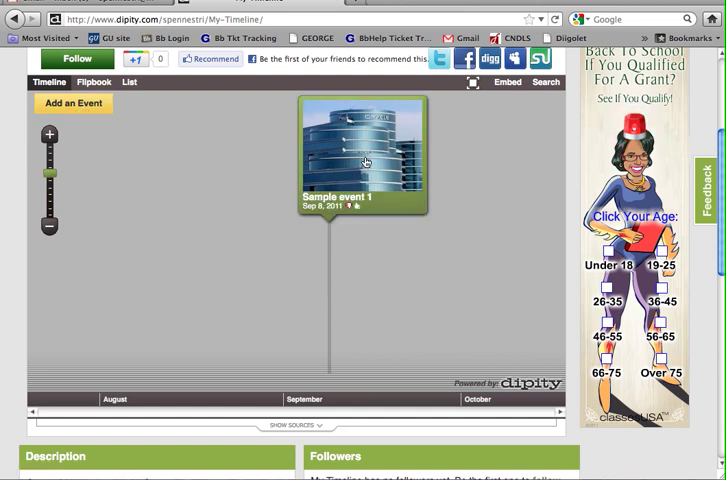
Step: View Sample event 1's popup with its picture and Sep 8, 2011 date, then close it
{"action": "left_click", "coordinate": [362, 156]}
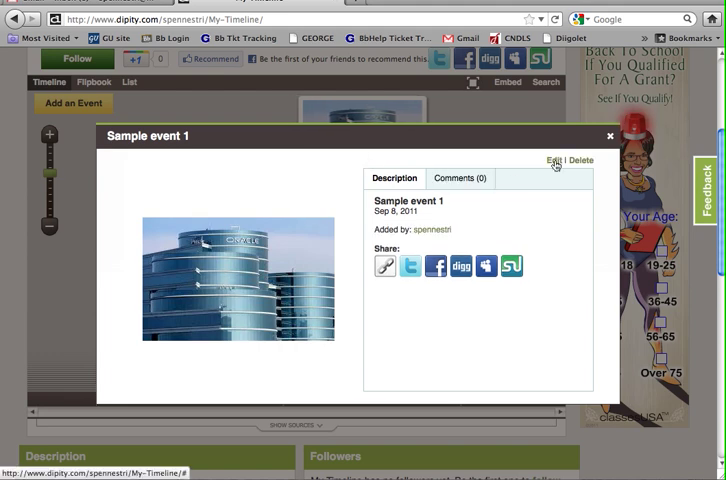
{"action": "mouse_move", "coordinate": [584, 168]}
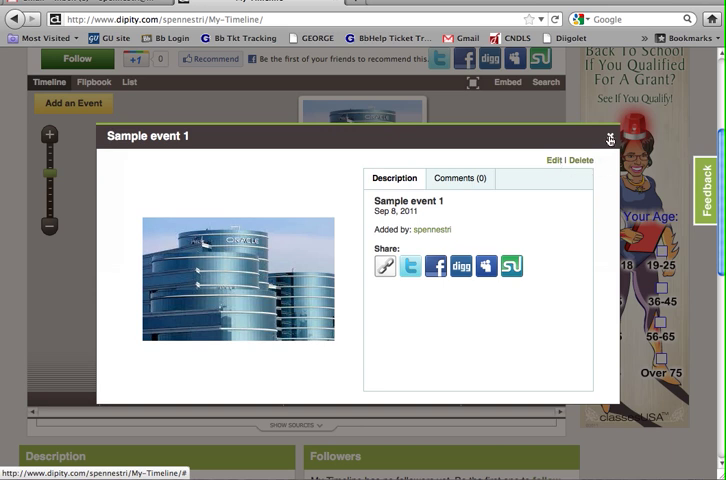
{"action": "left_click", "coordinate": [606, 132]}
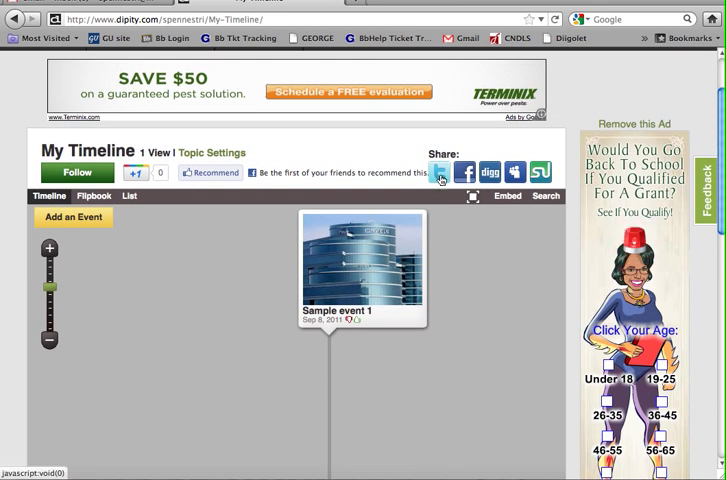
{"action": "mouse_move", "coordinate": [438, 172]}
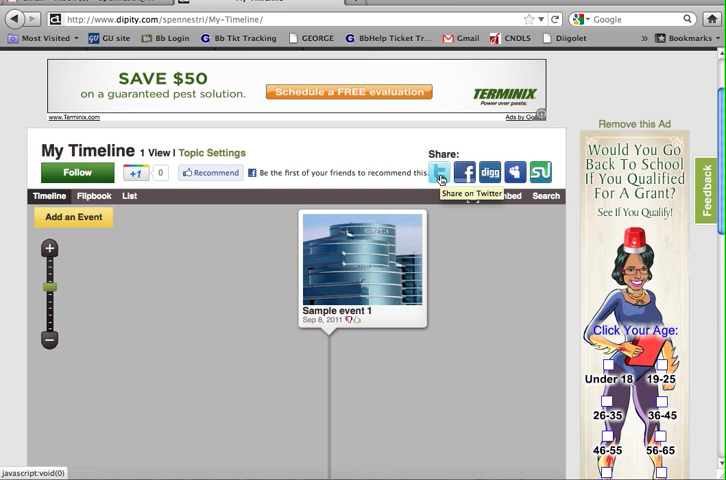
{"action": "mouse_move", "coordinate": [470, 196]}
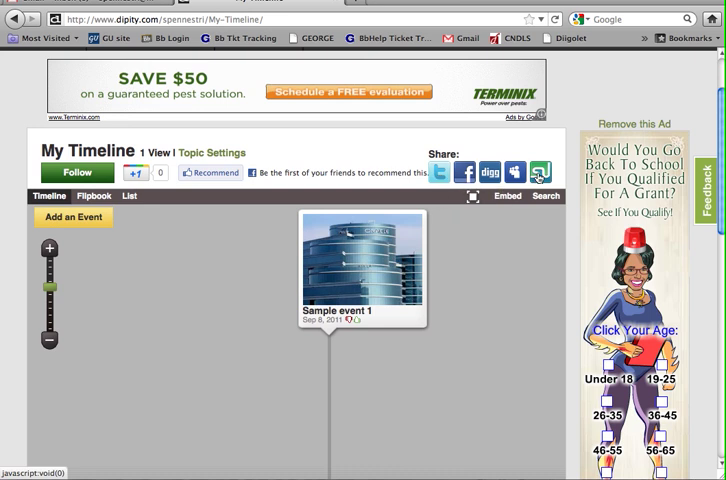